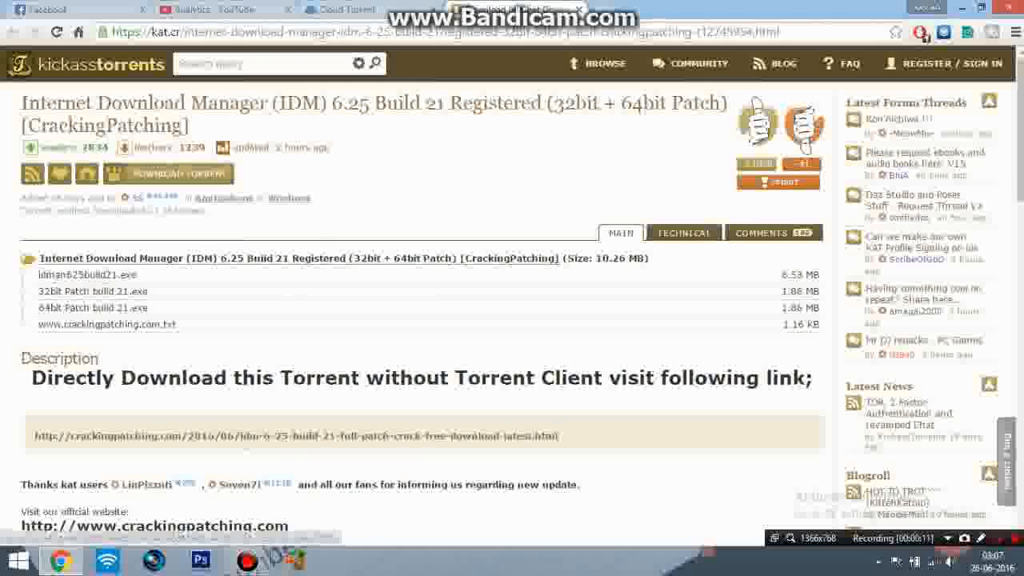
- Copy the IDM 6.25 torrent's magnet link address from the KickassTorrents page
right_click(170, 173)
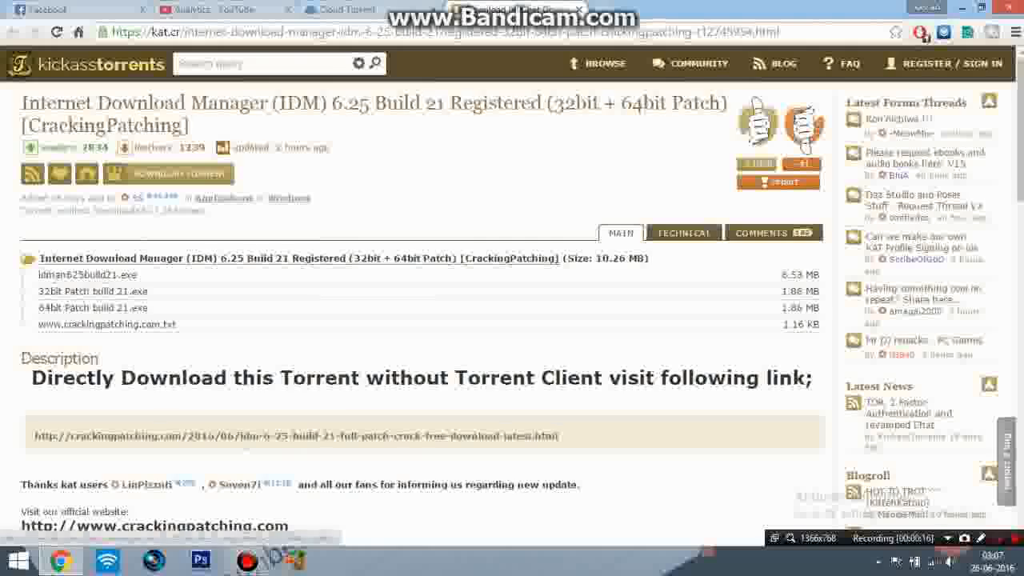
click(339, 10)
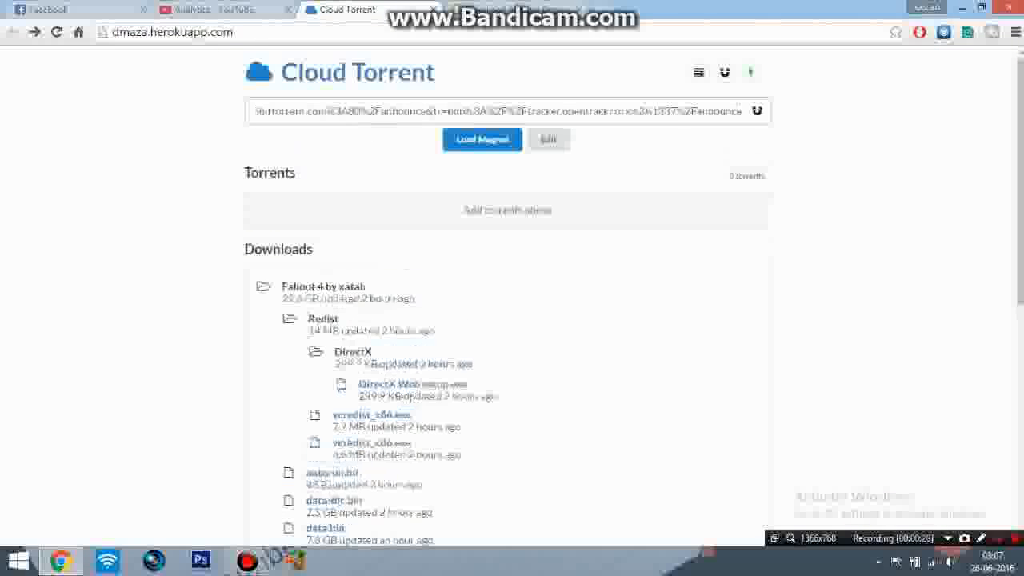
- Paste the IDM magnet link so its torrent appears in the Torrents list
click(482, 140)
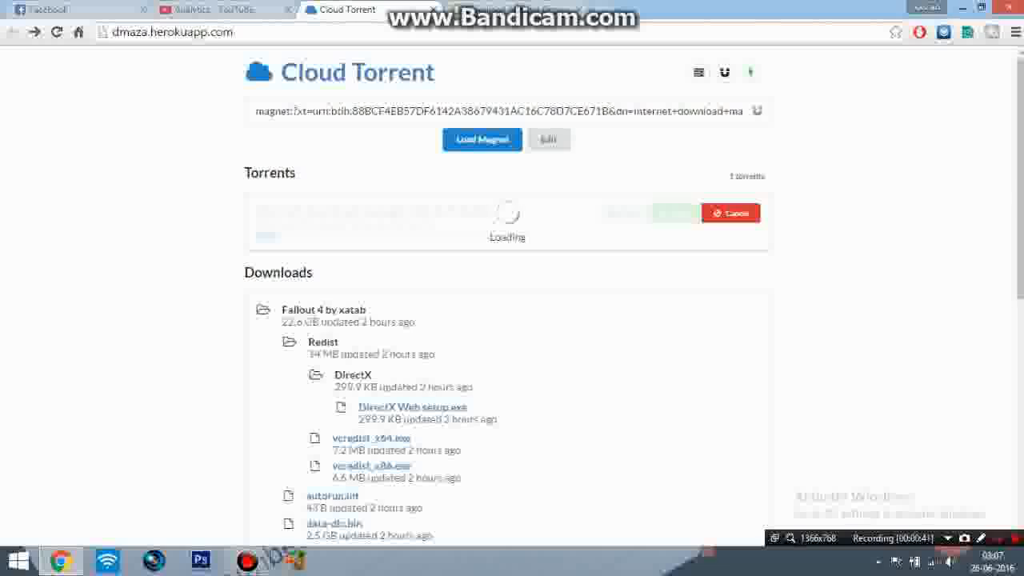
- Start the IDM torrent and let it complete at 100%, 10.8 MB
click(482, 140)
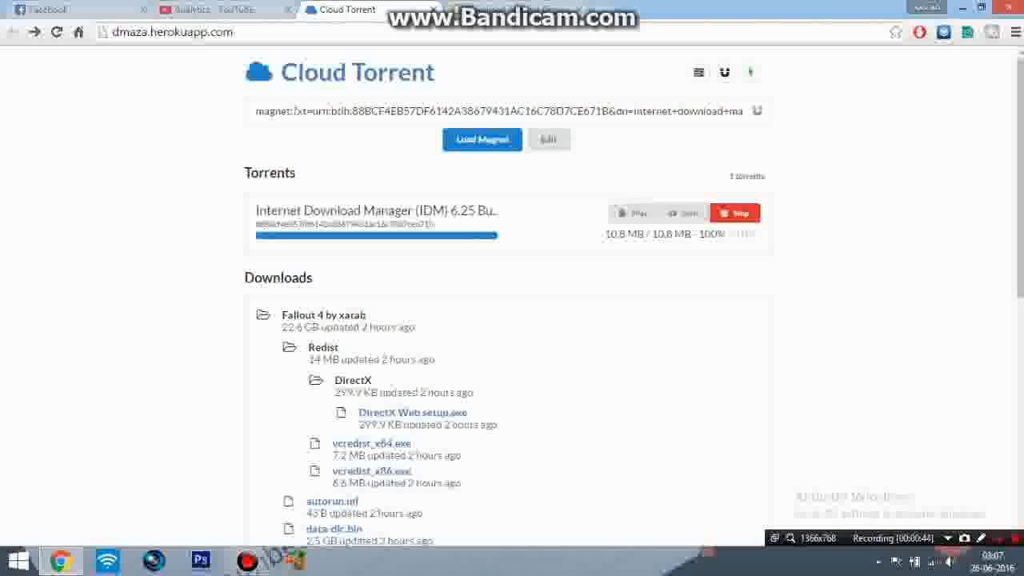
- Download idman625build21.exe from the completed Internet Download Manager folder to the computer
scroll(down, 3)
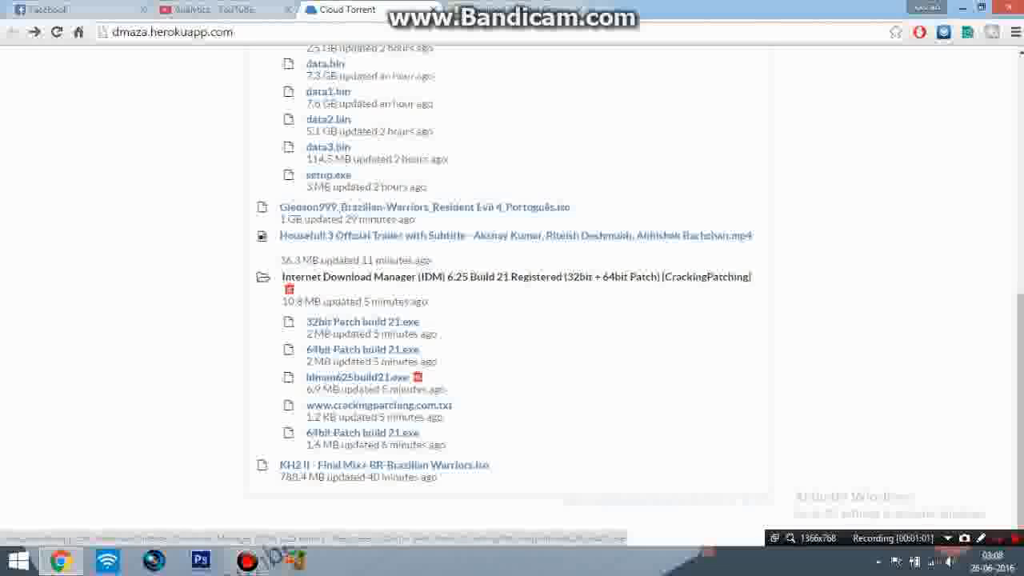
click(357, 377)
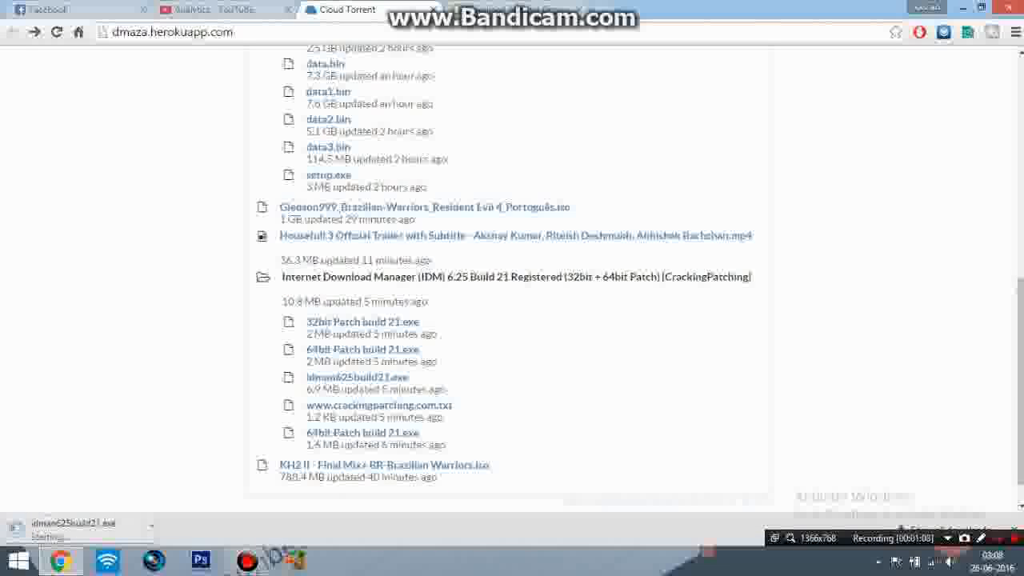